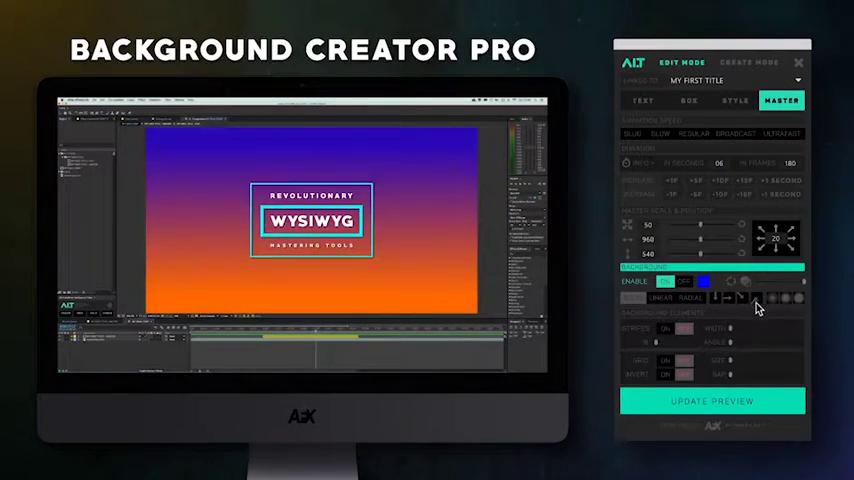
Step: Enable the stripe pattern overlay from the Master tab of the title-creator panel
left_click(664, 360)
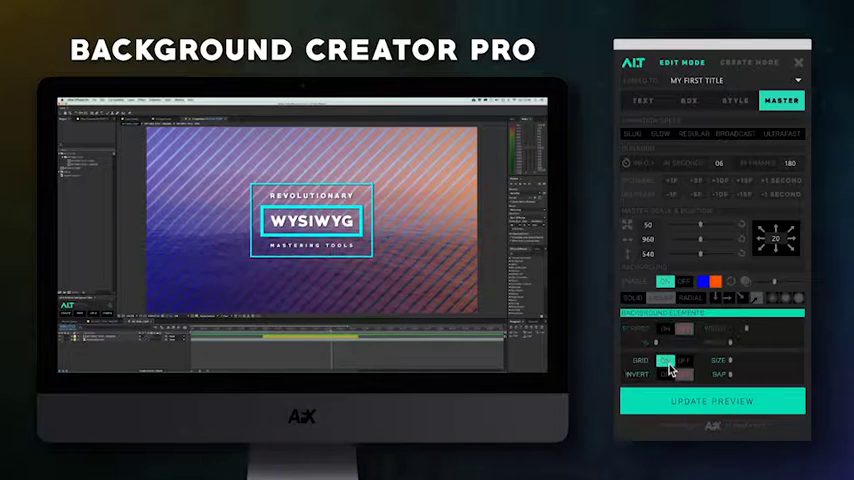